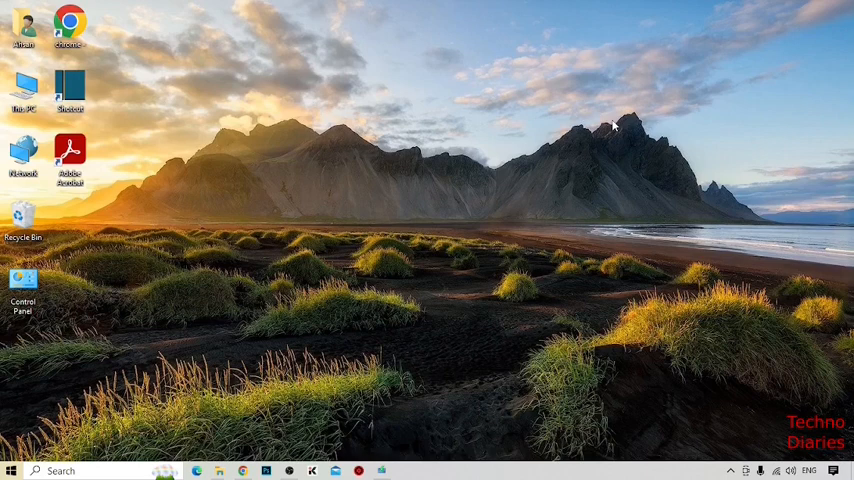
Step: Launch Windows Settings from the Start menu
{"action": "left_click", "coordinate": [16, 468]}
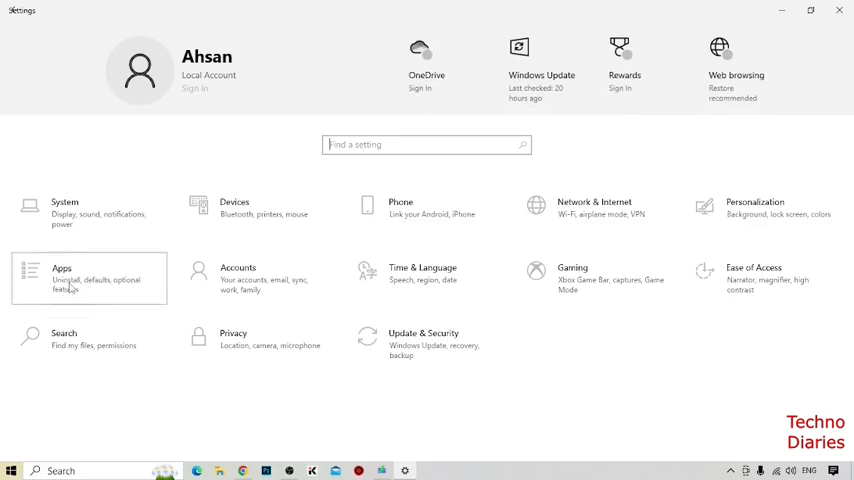
Step: Under Apps, search the list for 'Microsoft edge' and select the Microsoft Edge entry
{"action": "left_click", "coordinate": [60, 271]}
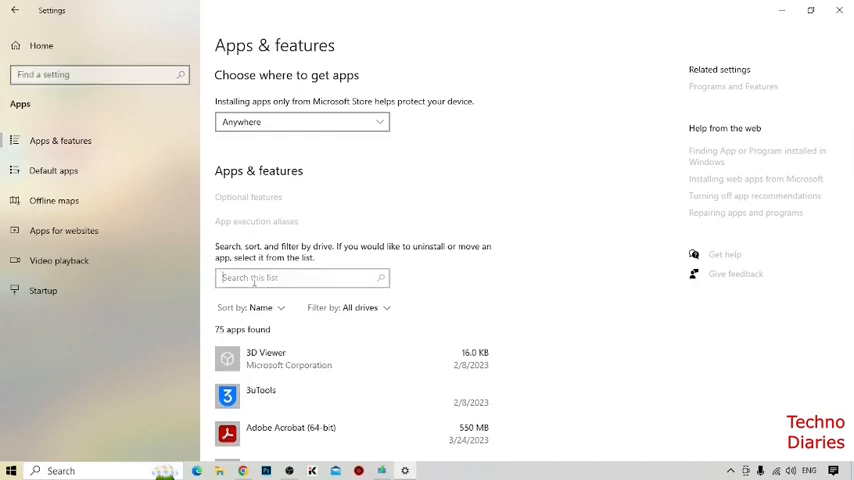
{"action": "type", "text": "m"}
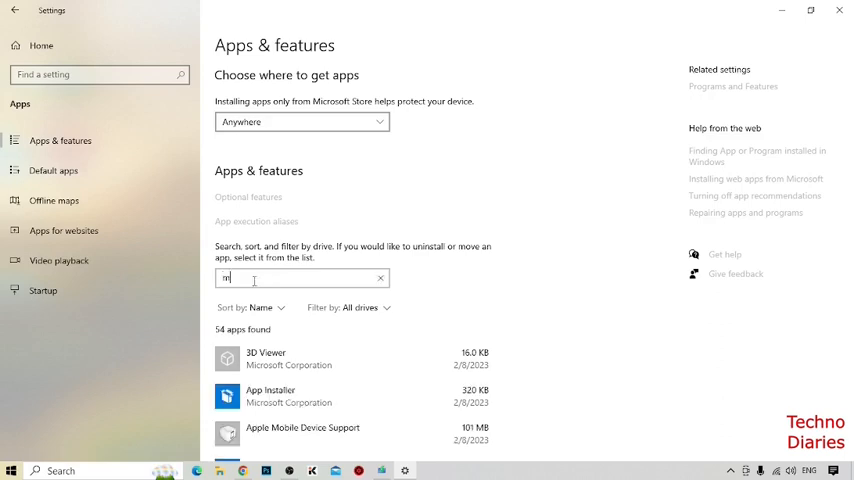
{"action": "type", "text": "icrosoft"}
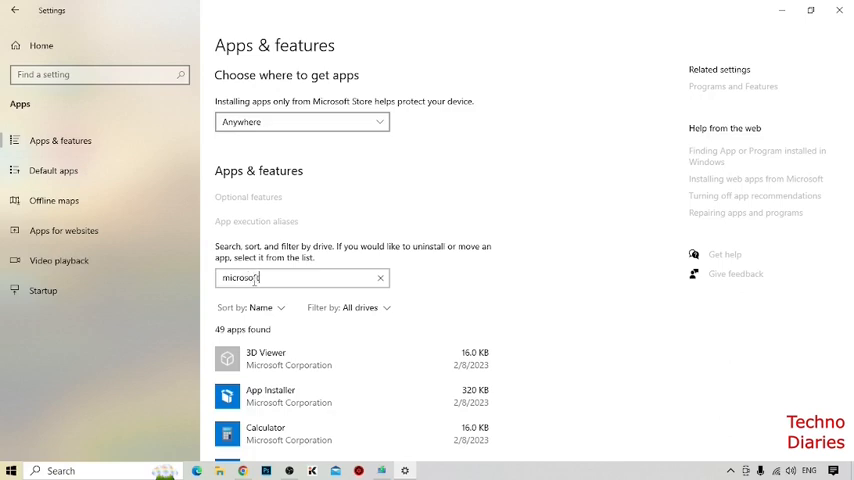
{"action": "type", "text": "Microsoft edge"}
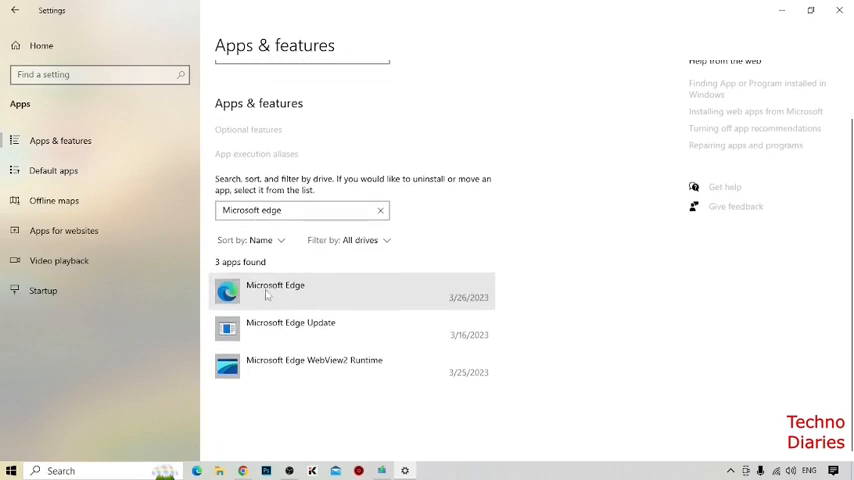
{"action": "left_click", "coordinate": [290, 294]}
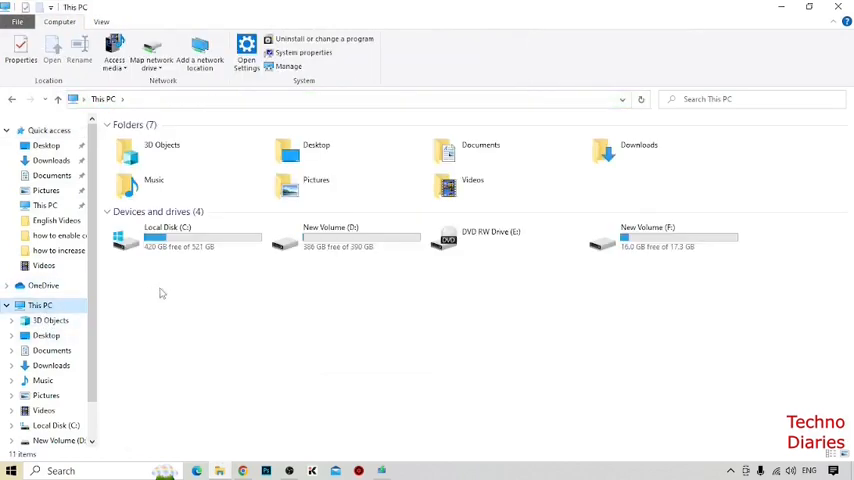
Step: Browse C:\Program Files (x86)\Microsoft\EdgeCore\111.0.1661.54\Installer
{"action": "double_click", "coordinate": [165, 240]}
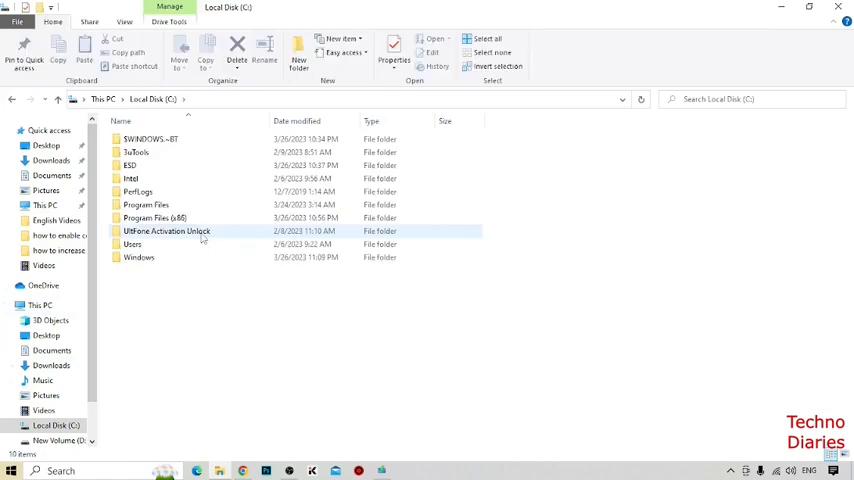
{"action": "left_click", "coordinate": [155, 218]}
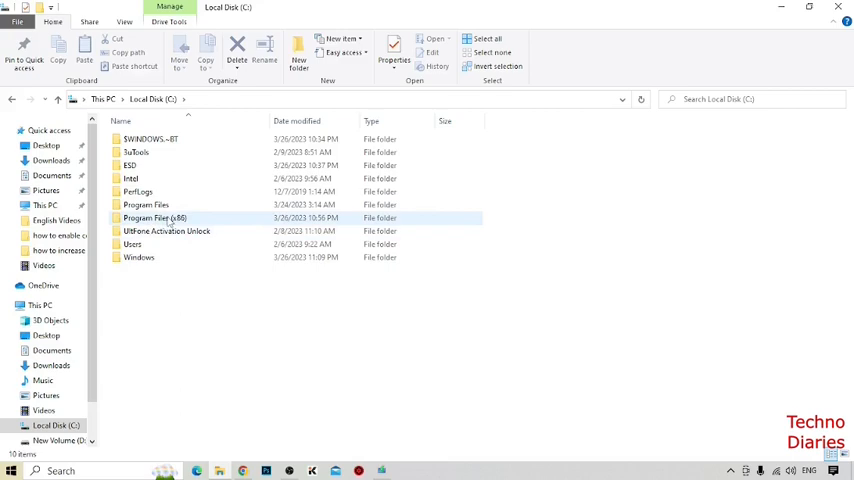
{"action": "double_click", "coordinate": [155, 218]}
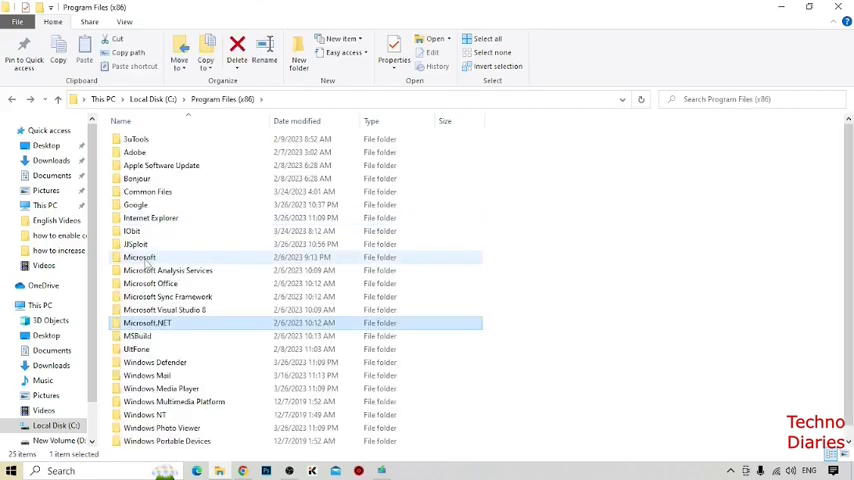
{"action": "double_click", "coordinate": [140, 257]}
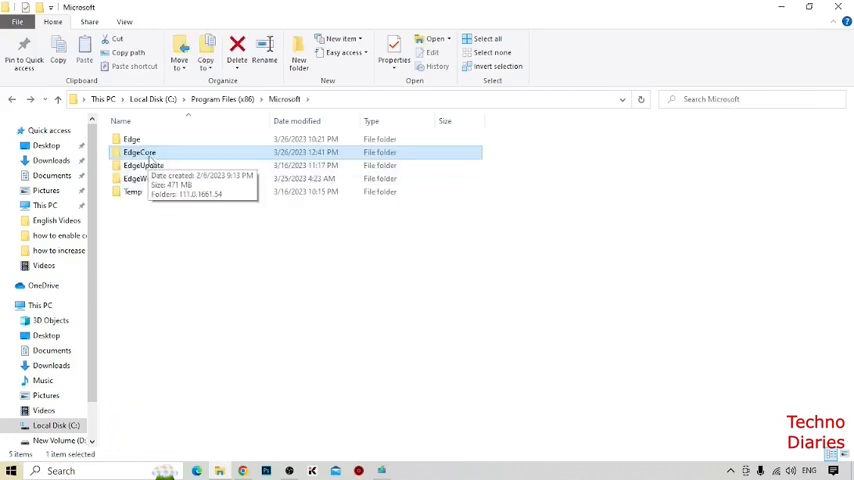
{"action": "double_click", "coordinate": [139, 152]}
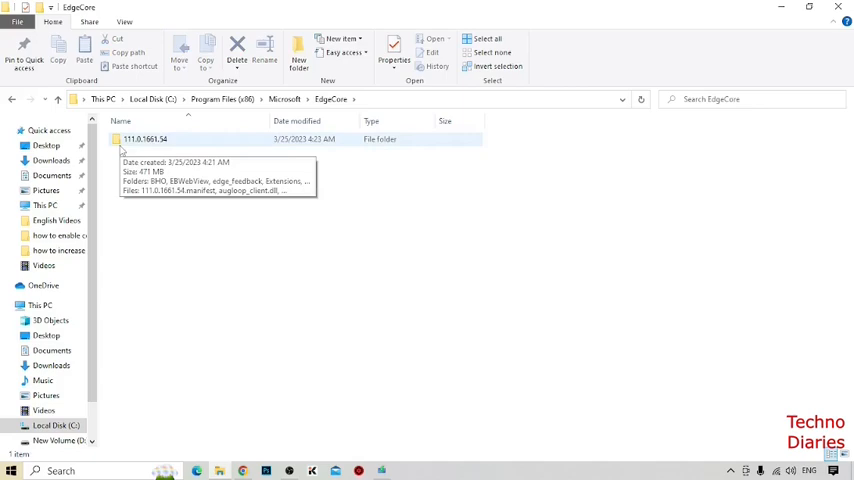
{"action": "mouse_move", "coordinate": [127, 148]}
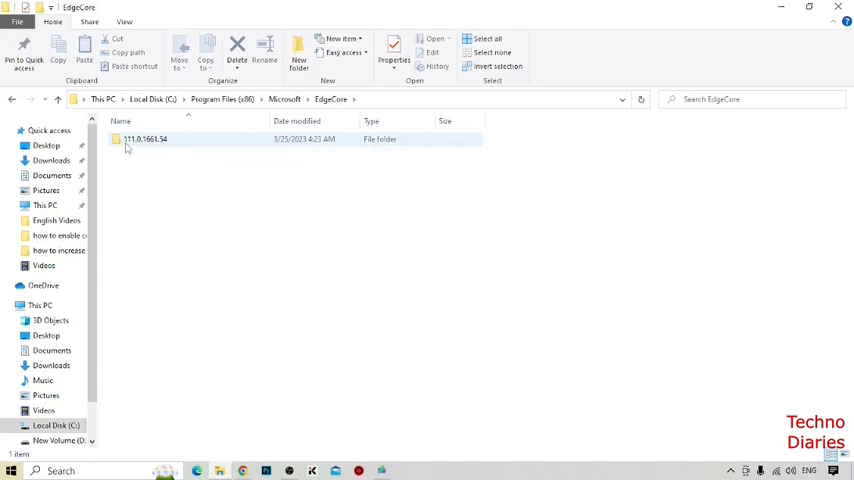
{"action": "double_click", "coordinate": [144, 139]}
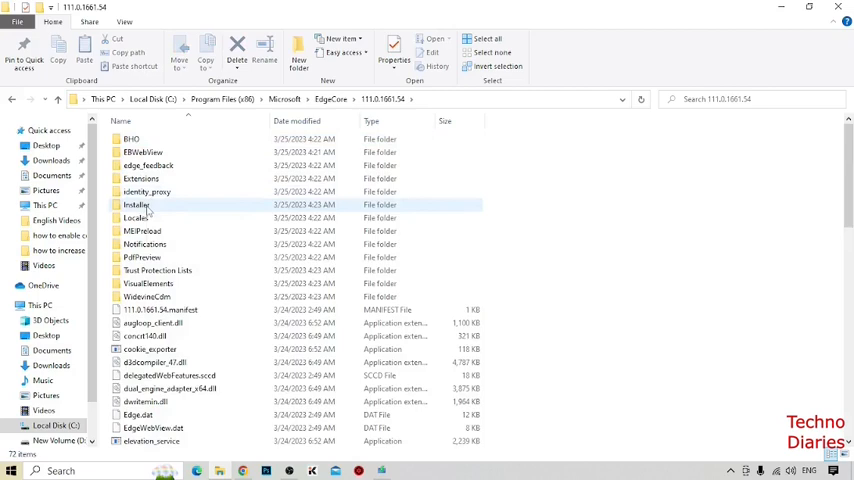
{"action": "double_click", "coordinate": [137, 204]}
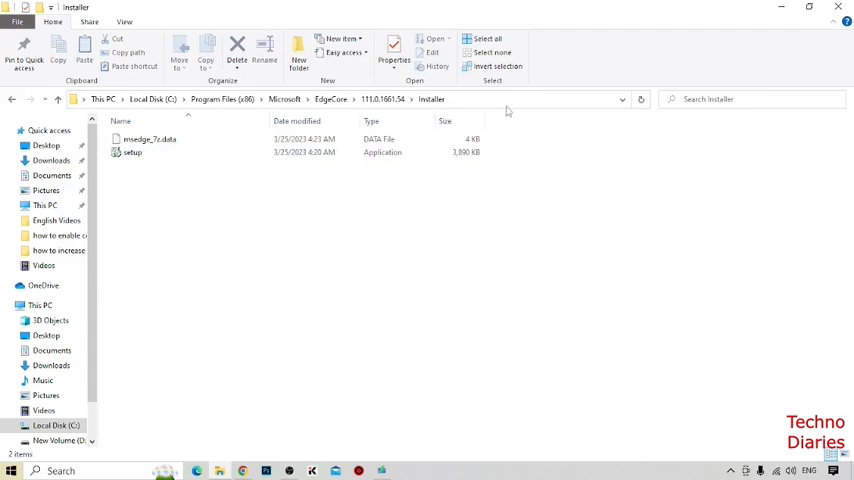
Step: Launch Command Prompt in the Installer folder by entering cmd in the address bar
{"action": "left_click", "coordinate": [400, 100]}
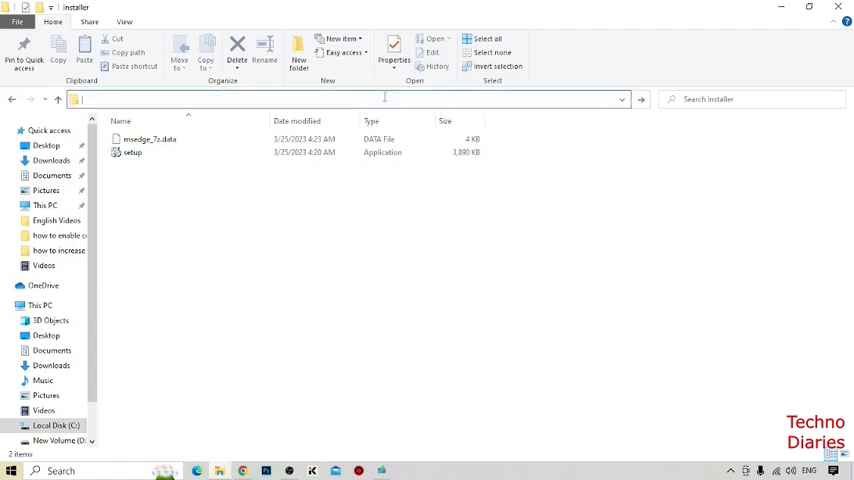
{"action": "type", "text": "cmd"}
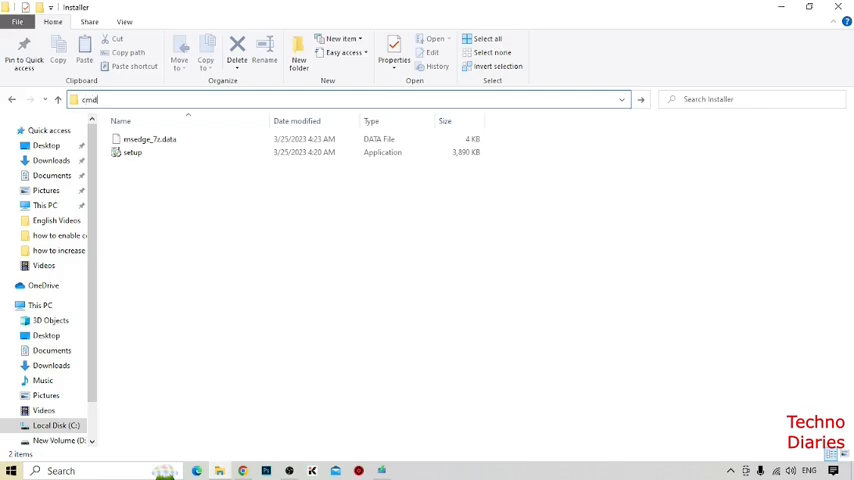
{"action": "key", "text": "Enter"}
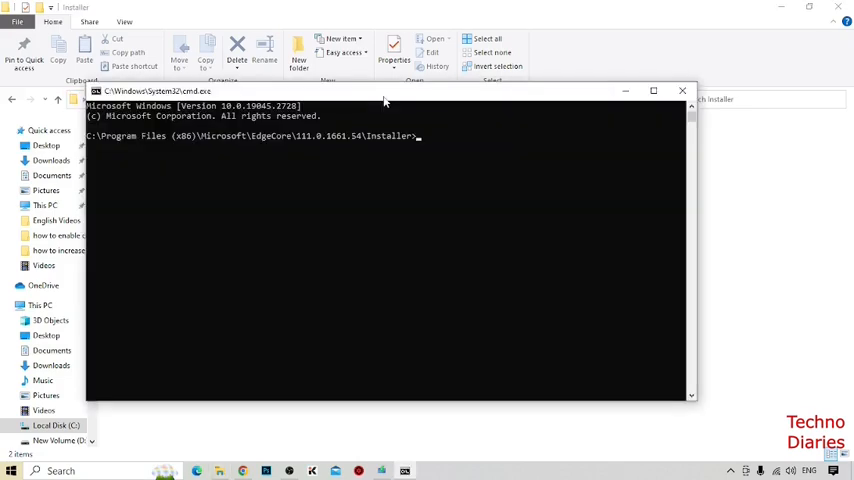
Step: Run setup.exe --uninstall --system-level --verbose-logging --force-uninstall, then close Command Prompt
{"action": "type", "text": "se"}
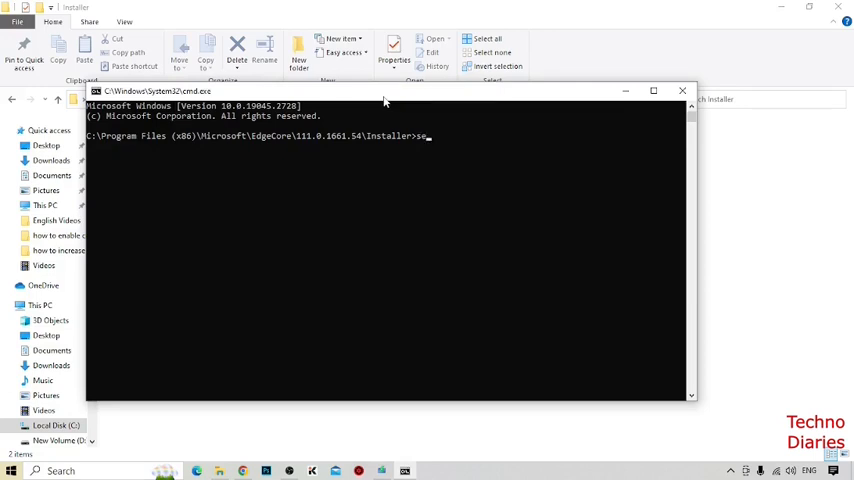
{"action": "type", "text": "tup"}
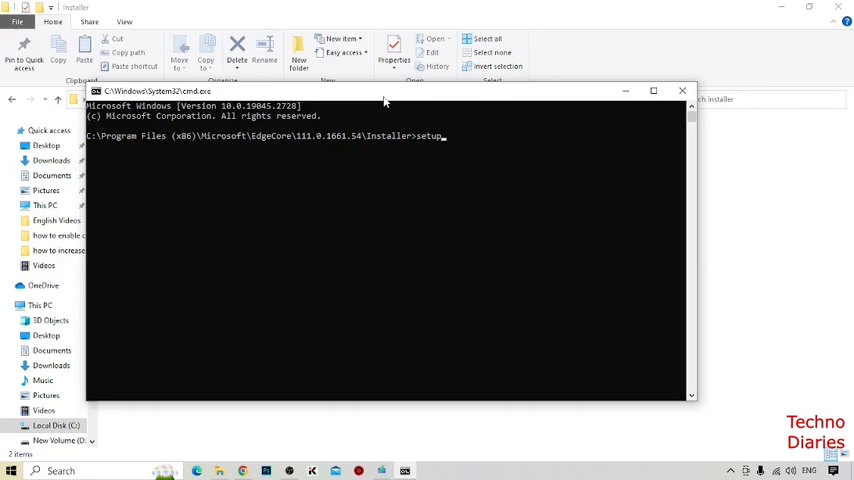
{"action": "type", "text": ".ex"}
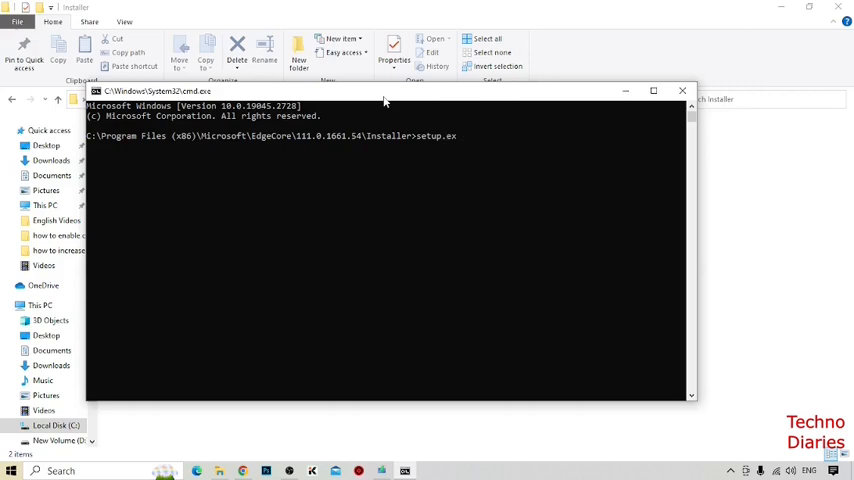
{"action": "type", "text": "e"}
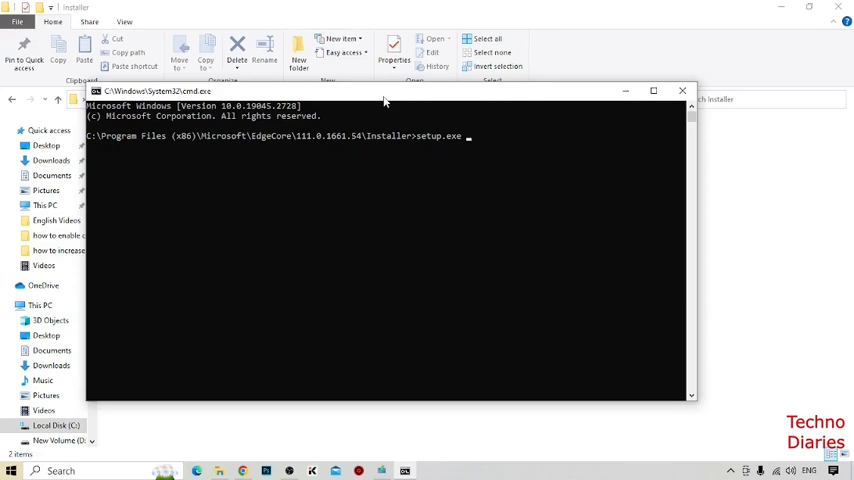
{"action": "type", "text": "--"}
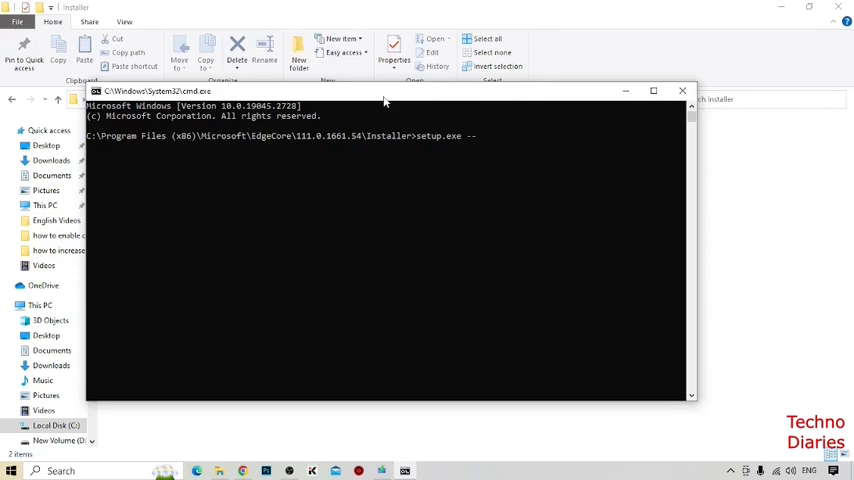
{"action": "type", "text": "uni"}
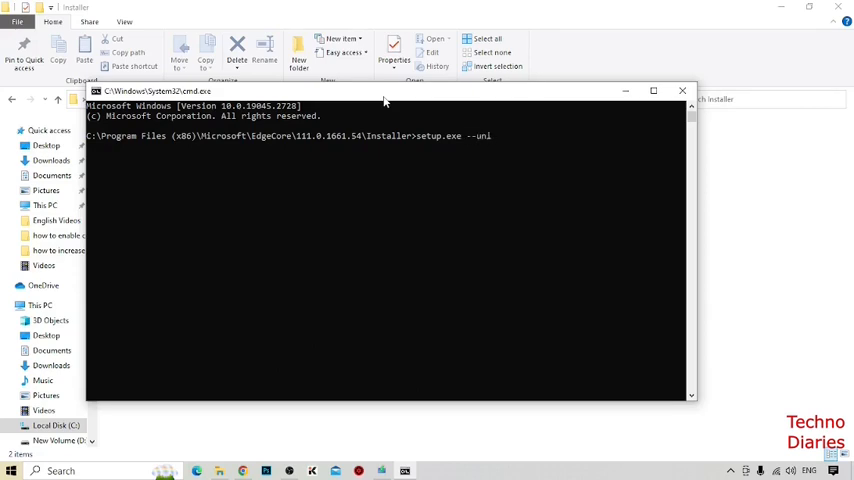
{"action": "type", "text": "nstall"}
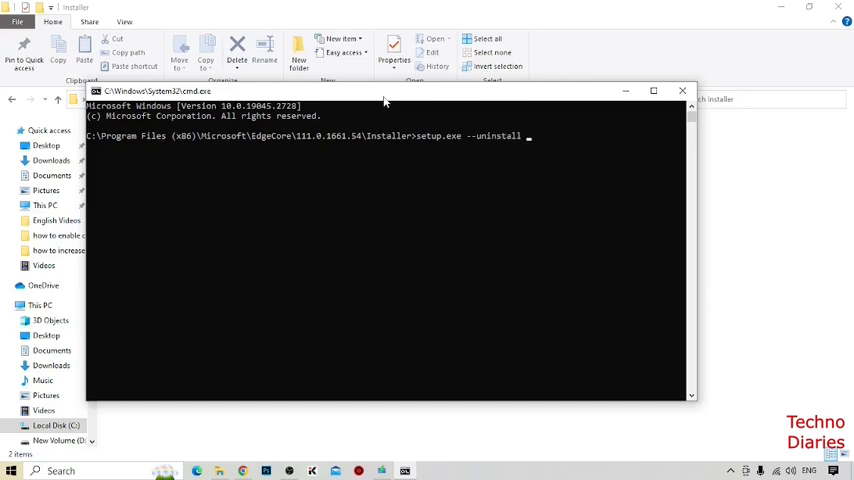
{"action": "type", "text": "--"}
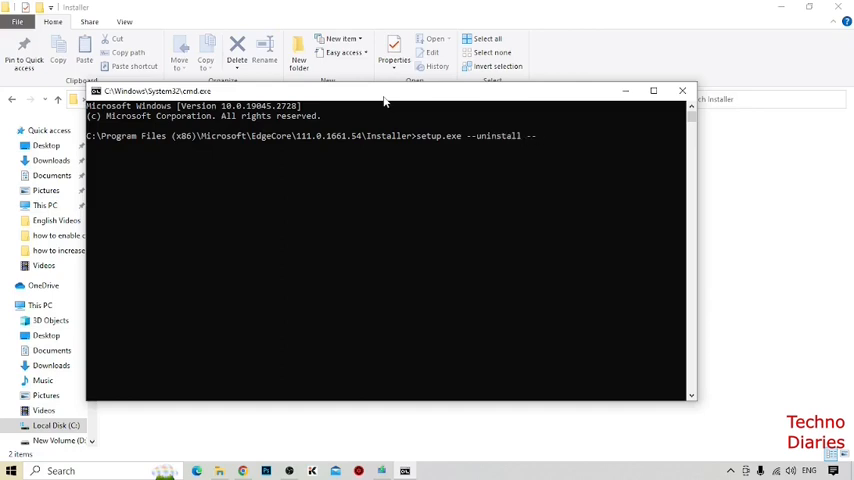
{"action": "type", "text": "system"}
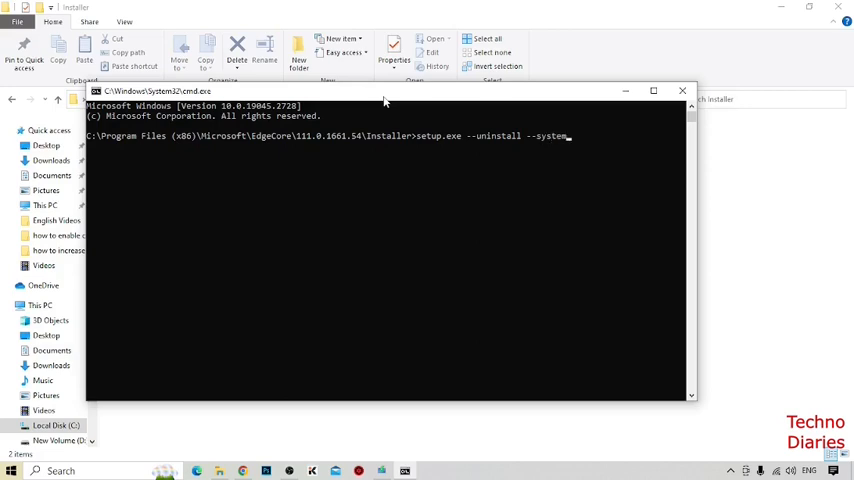
{"action": "type", "text": "l"}
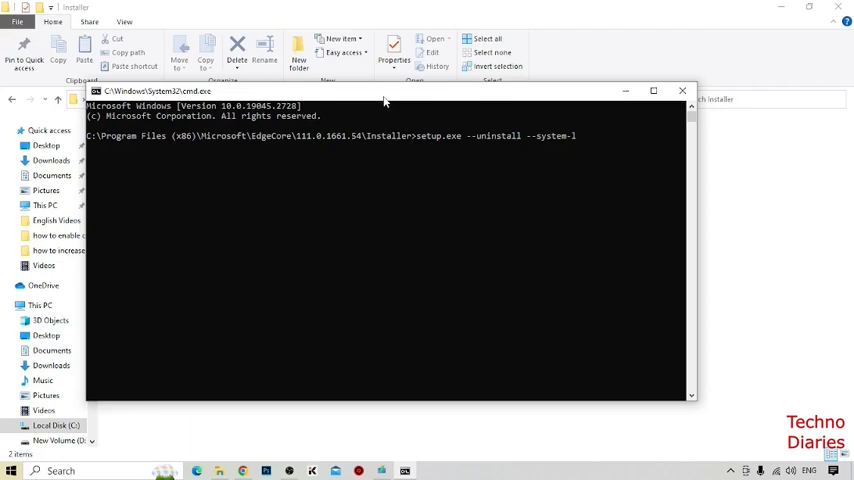
{"action": "type", "text": "ev"}
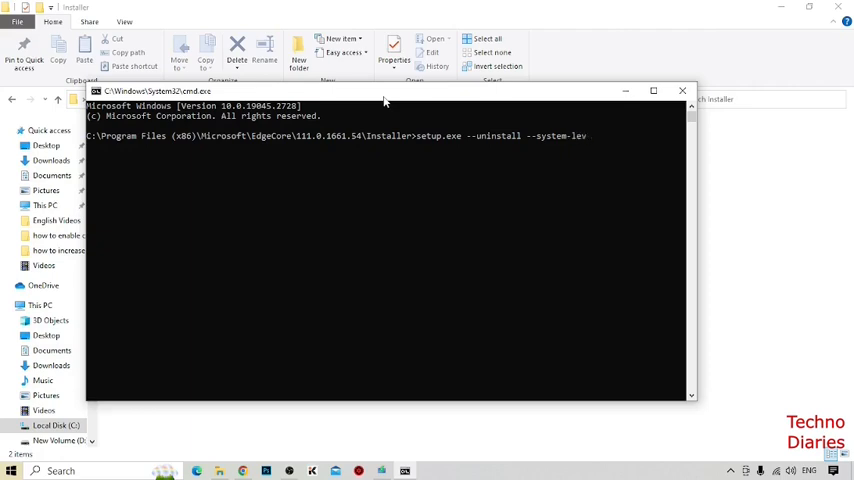
{"action": "type", "text": "el"}
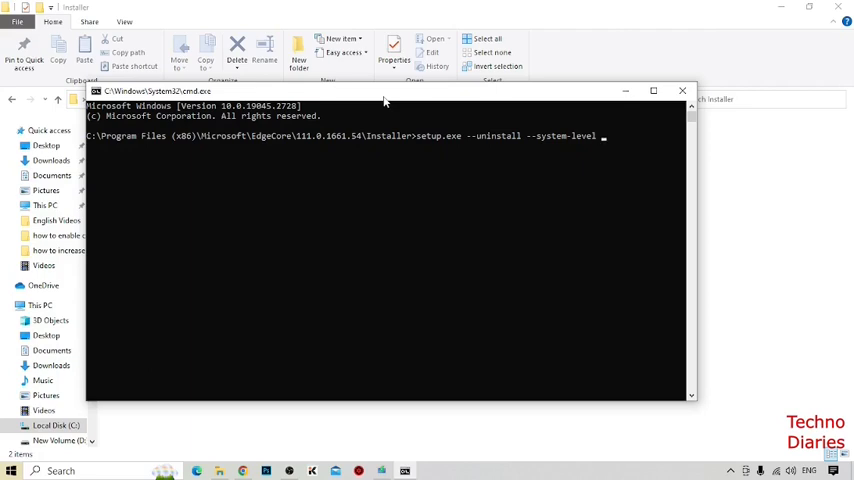
{"action": "type", "text": "--"}
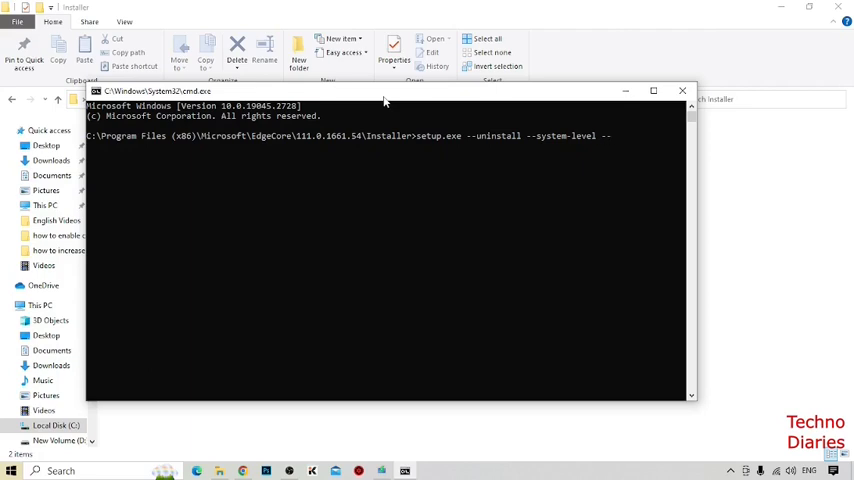
{"action": "type", "text": "verbose-"}
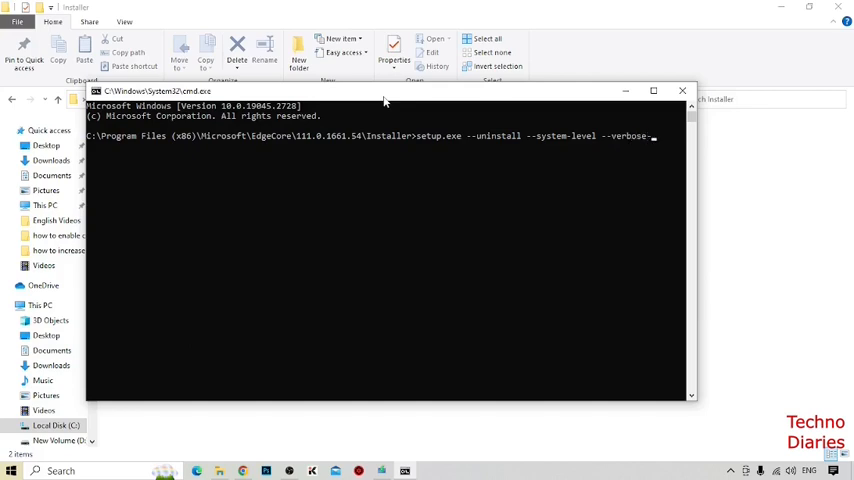
{"action": "type", "text": "log"}
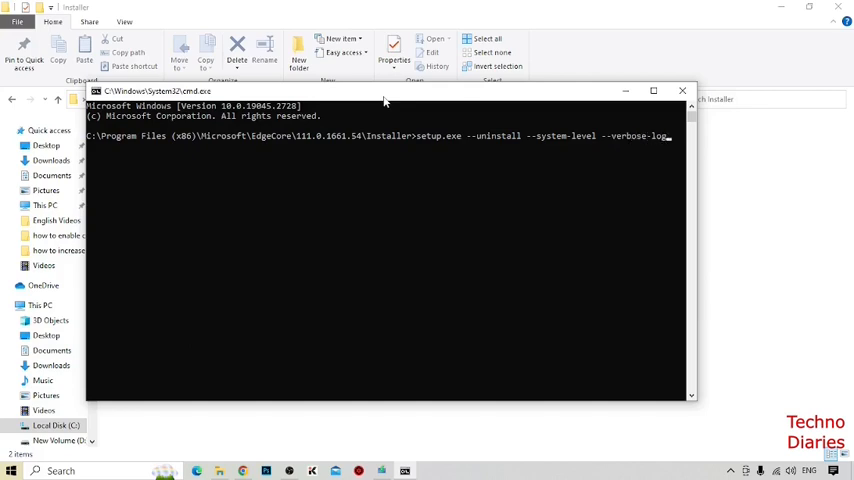
{"action": "type", "text": "ging"}
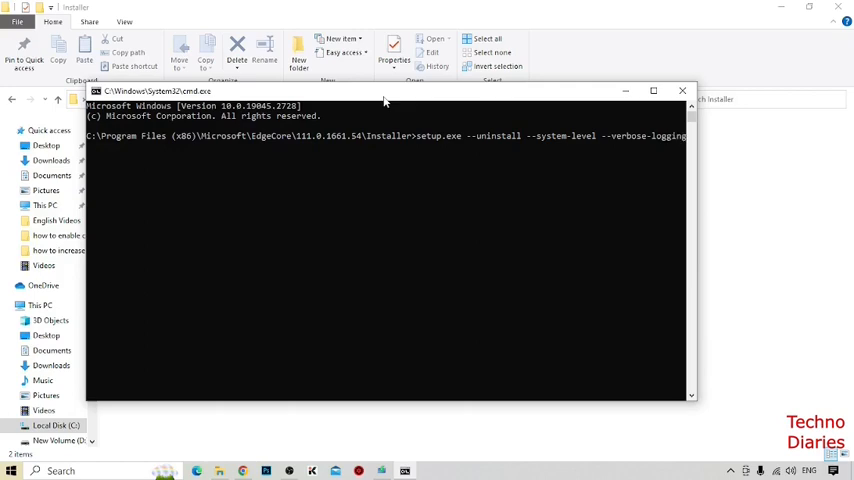
{"action": "type", "text": "--"}
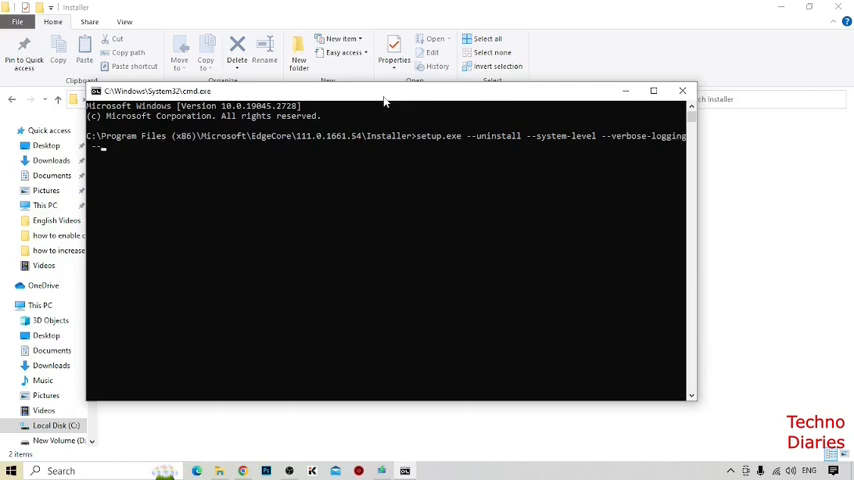
{"action": "type", "text": "--forc"}
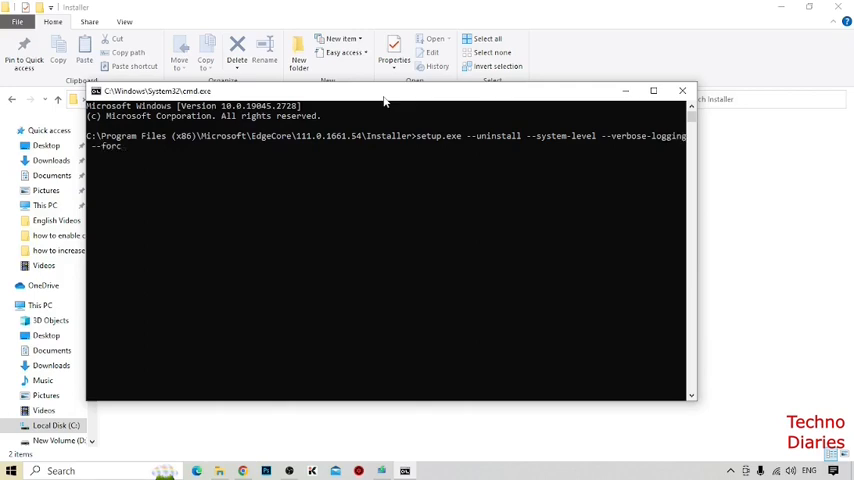
{"action": "type", "text": "e"}
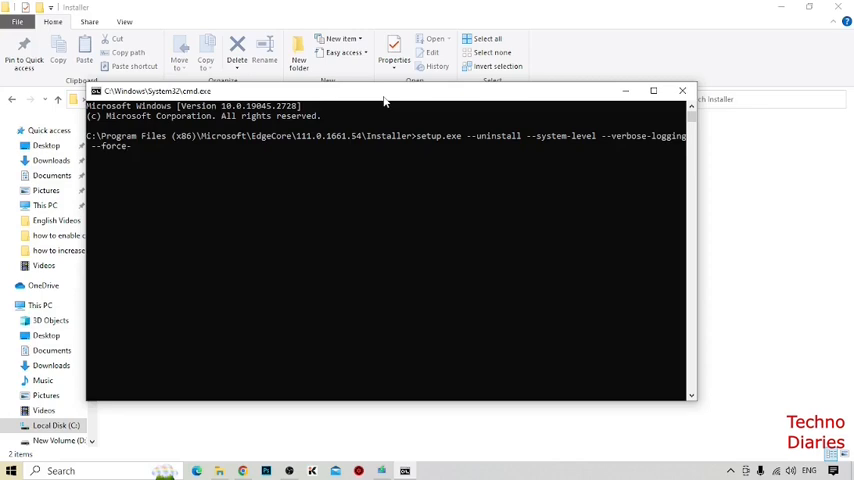
{"action": "type", "text": "-uni"}
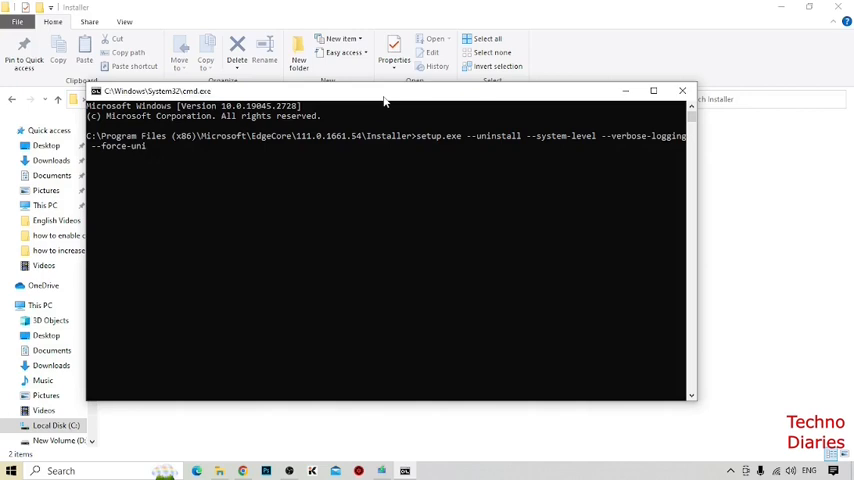
{"action": "type", "text": "nstall"}
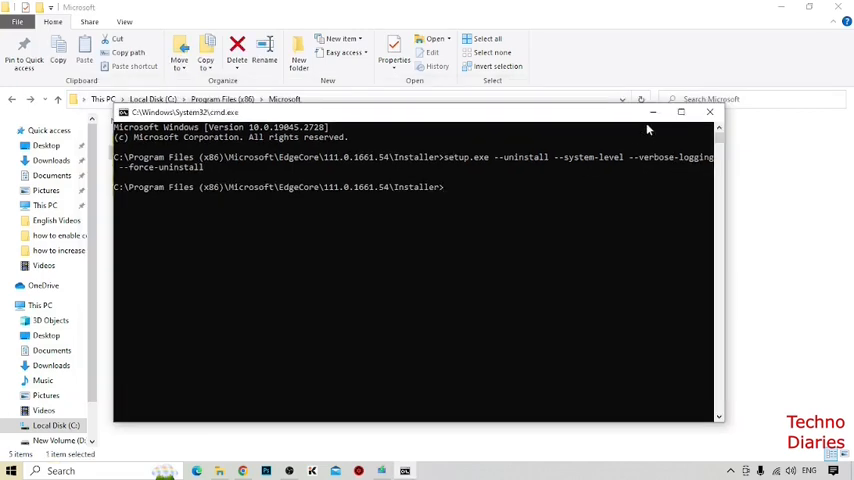
{"action": "left_click", "coordinate": [708, 113]}
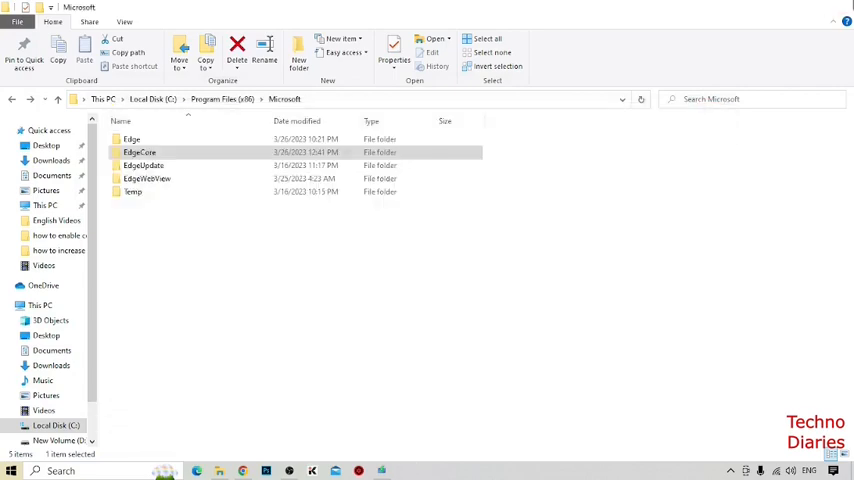